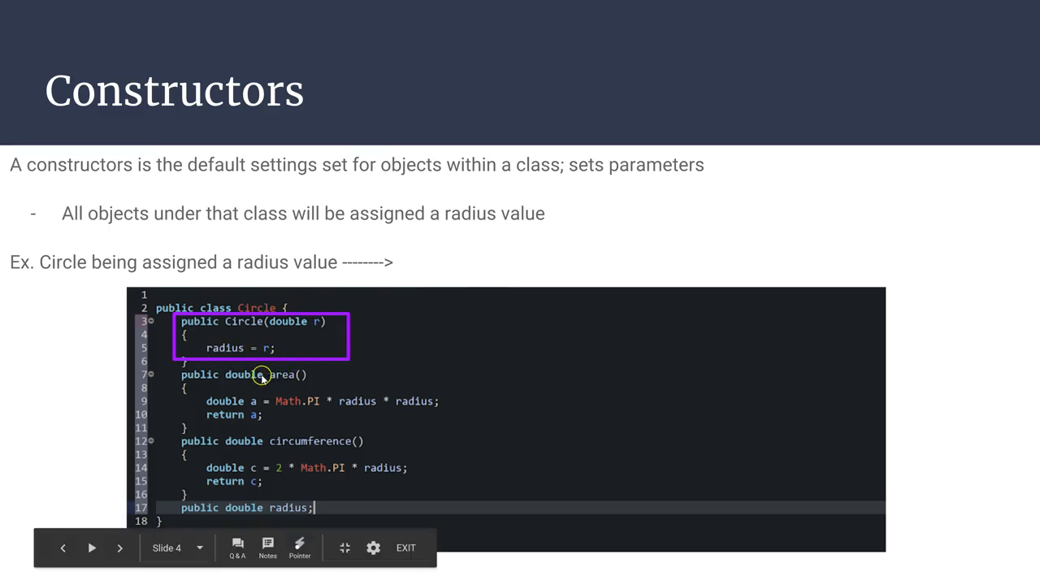
{"action": "mouse_move", "coordinate": [215, 468]}
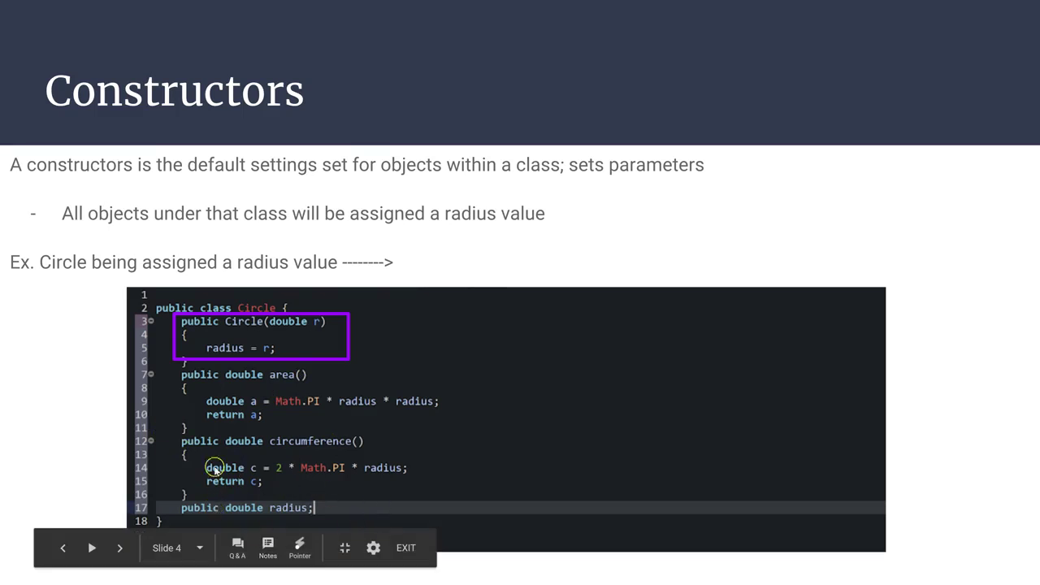
Step: Advance to slide 6, 'Activity: Analyze Code', with the Box and soapBox volume code
{"action": "left_click", "coordinate": [120, 546]}
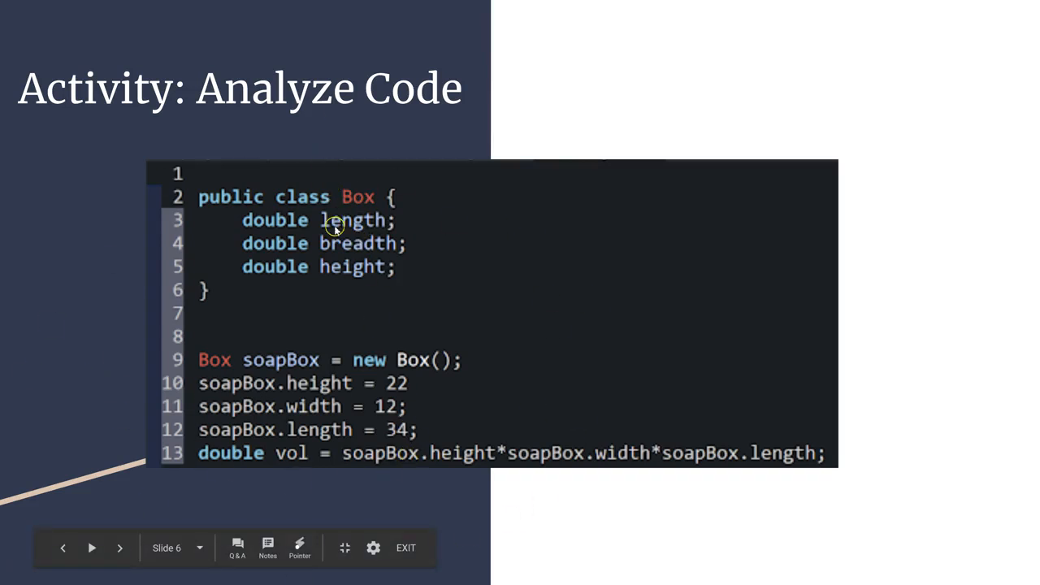
{"action": "mouse_move", "coordinate": [348, 307]}
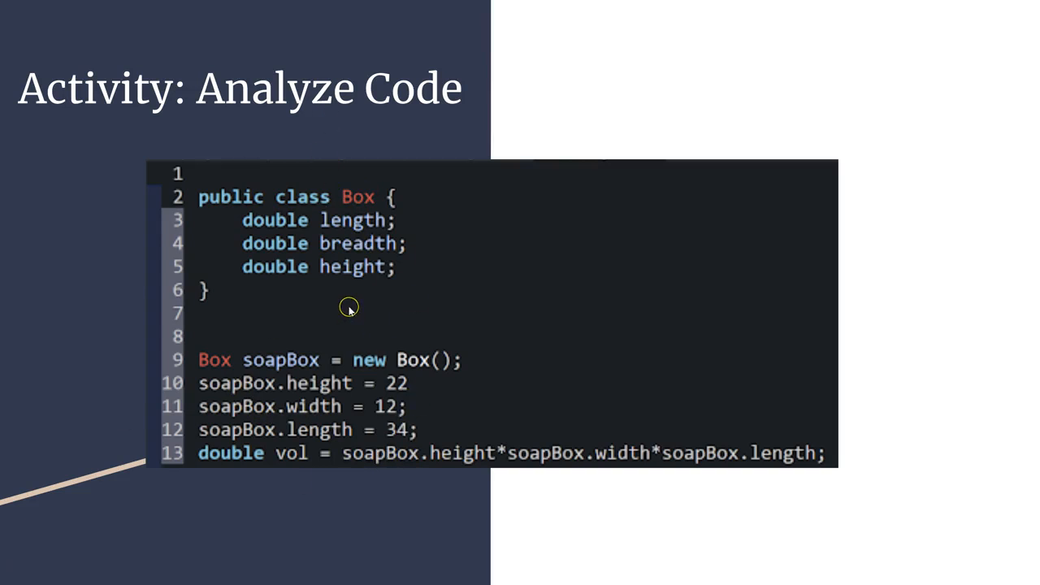
{"action": "mouse_move", "coordinate": [350, 312]}
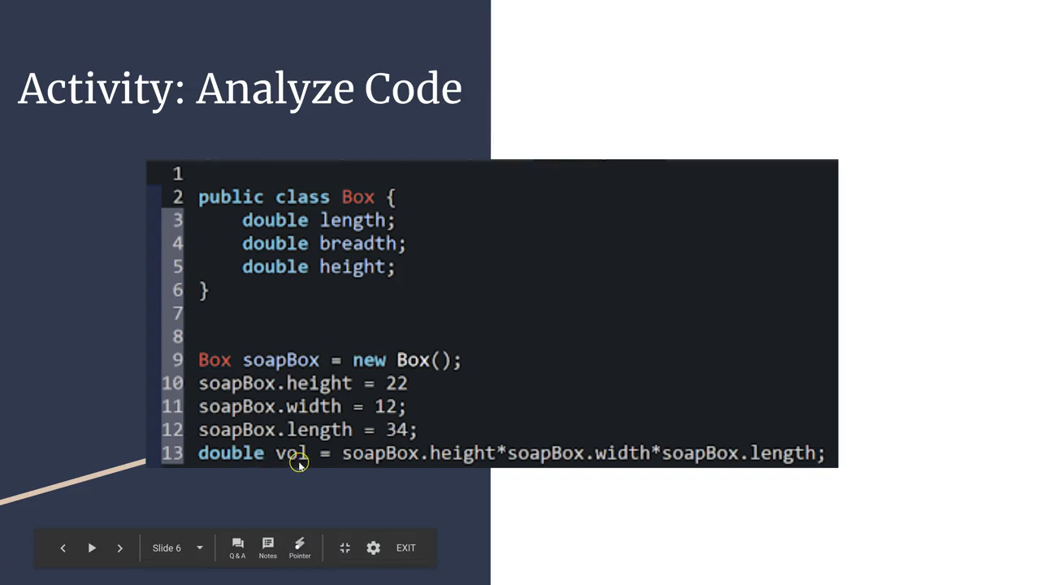
{"action": "mouse_move", "coordinate": [884, 325]}
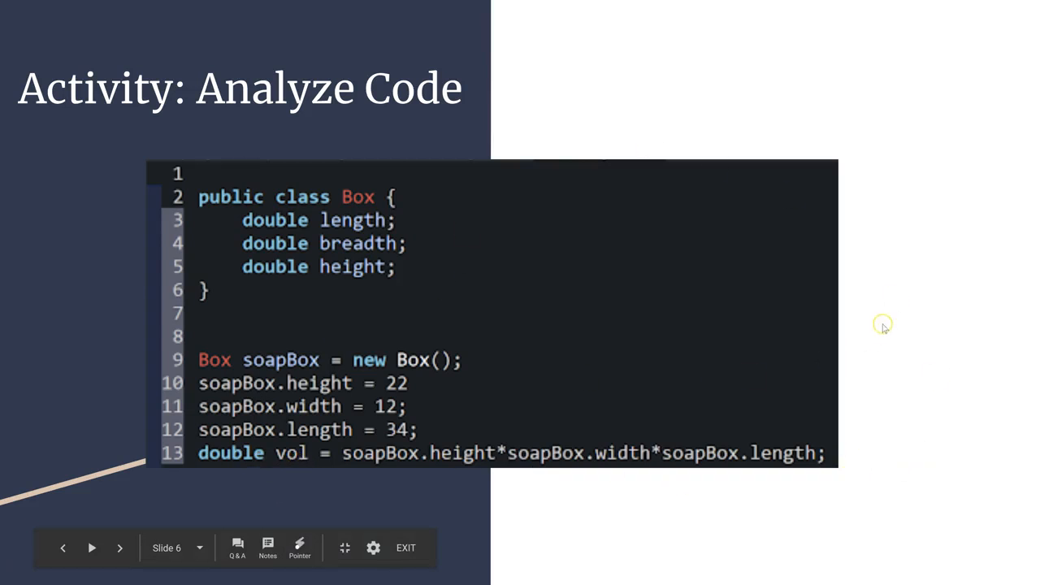
{"action": "mouse_move", "coordinate": [397, 238]}
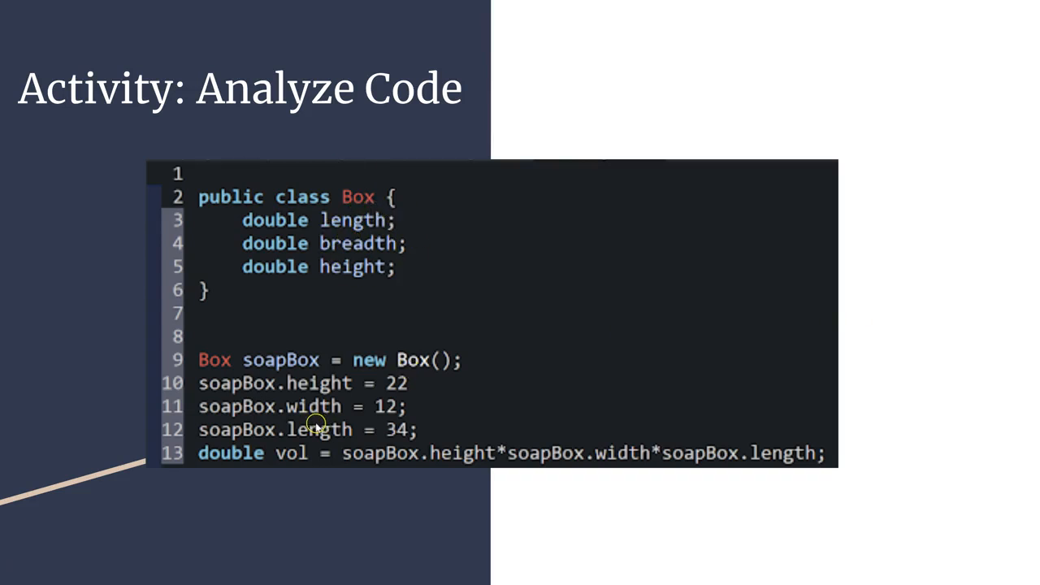
{"action": "mouse_move", "coordinate": [585, 367]}
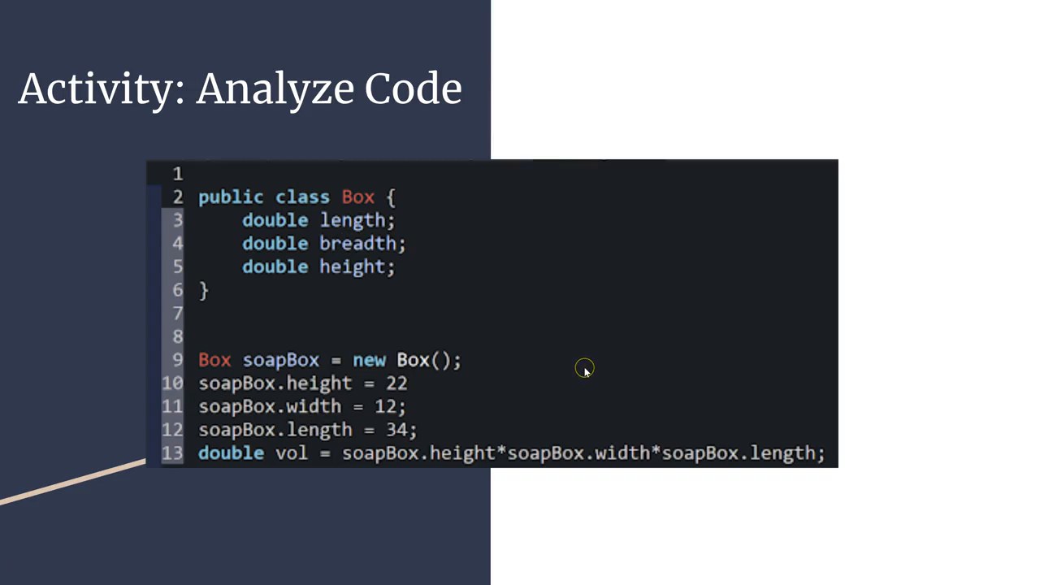
{"action": "mouse_move", "coordinate": [586, 370]}
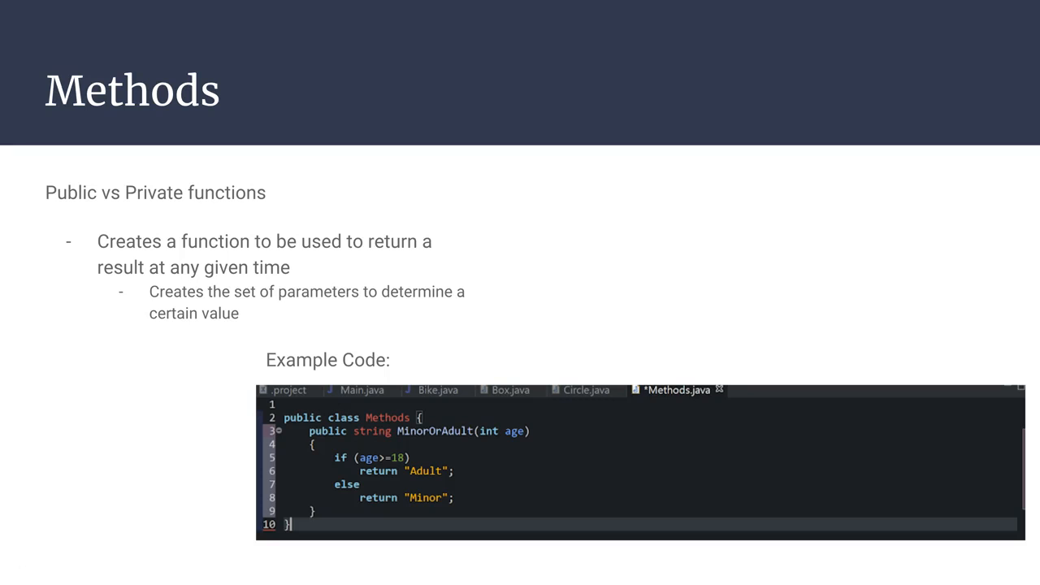
{"action": "mouse_move", "coordinate": [397, 448]}
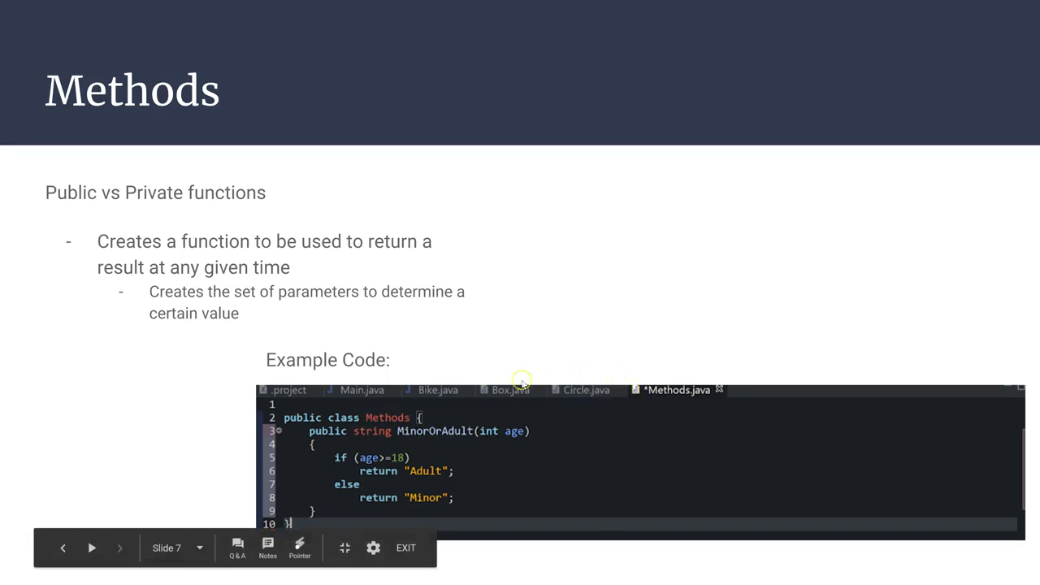
{"action": "mouse_move", "coordinate": [620, 391]}
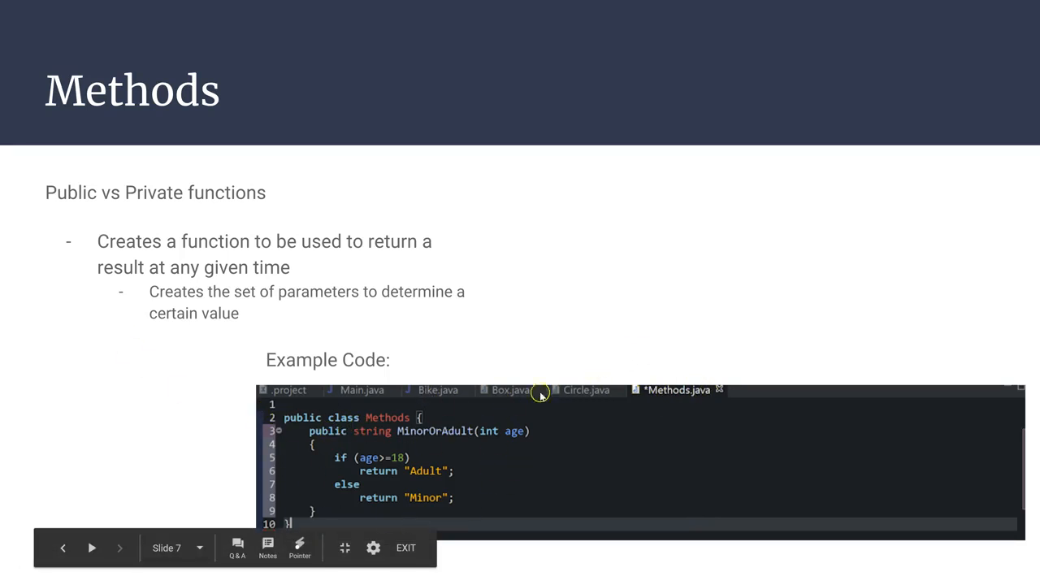
{"action": "mouse_move", "coordinate": [514, 397]}
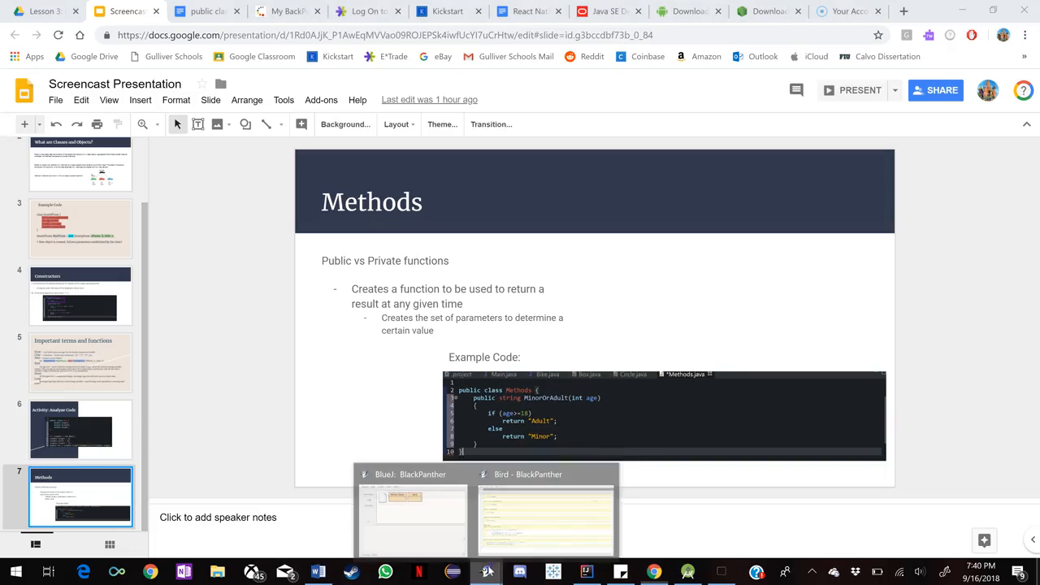
{"action": "left_click", "coordinate": [413, 512]}
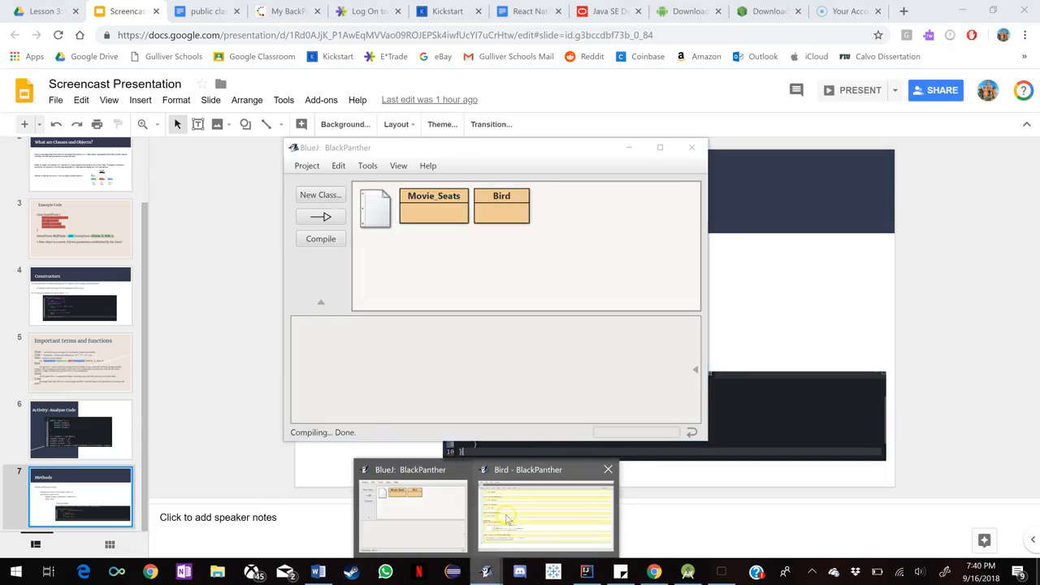
{"action": "left_click", "coordinate": [545, 516]}
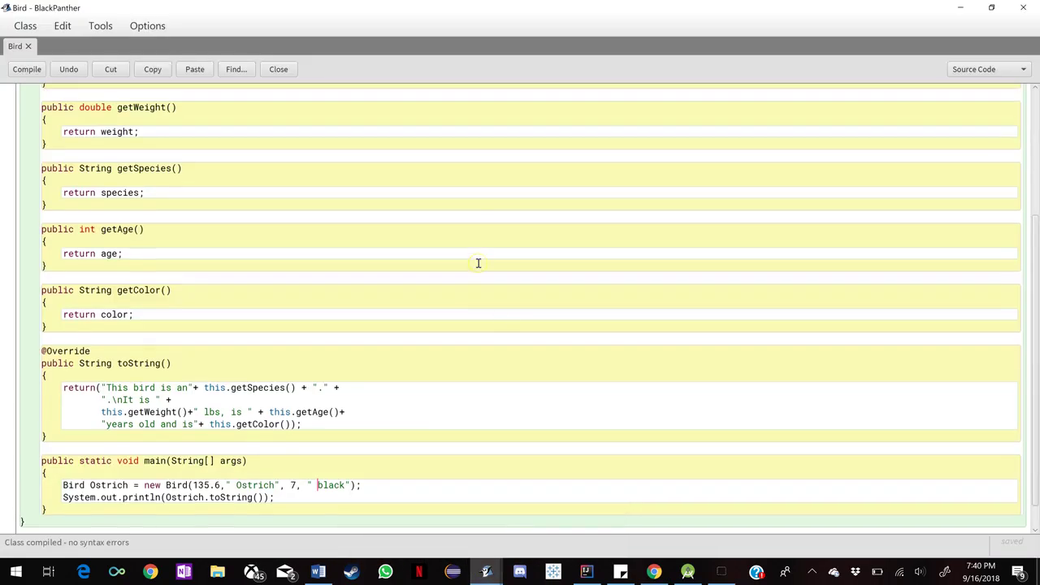
{"action": "scroll", "scroll_direction": "up", "scroll_amount": 3}
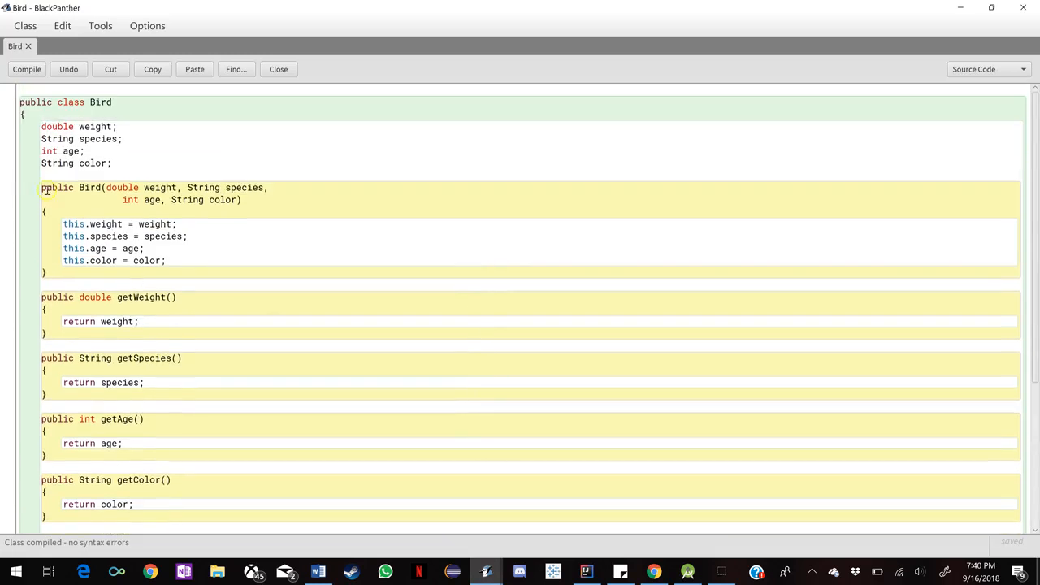
{"action": "mouse_move", "coordinate": [171, 155]}
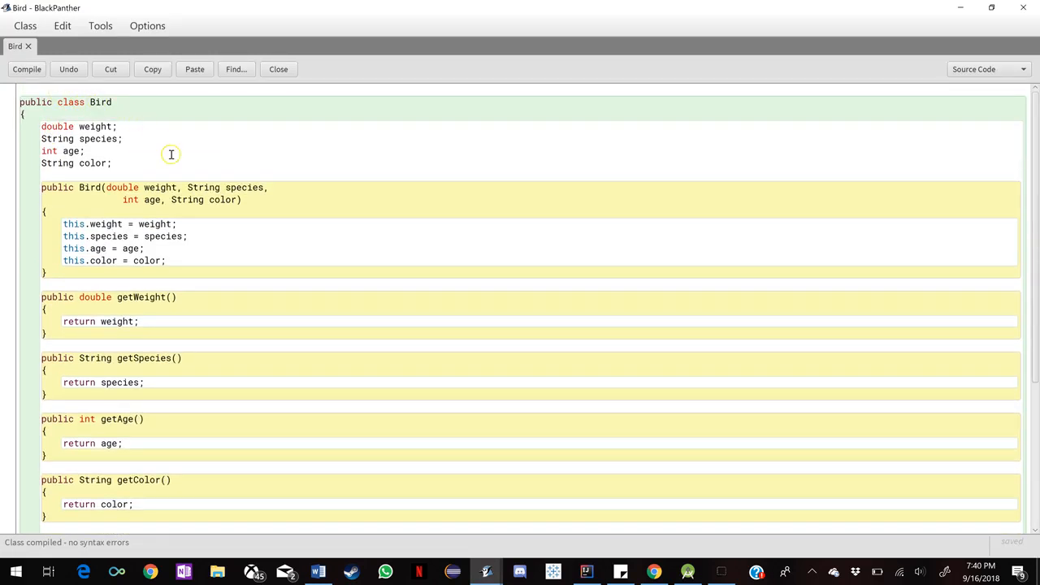
{"action": "mouse_move", "coordinate": [55, 178]}
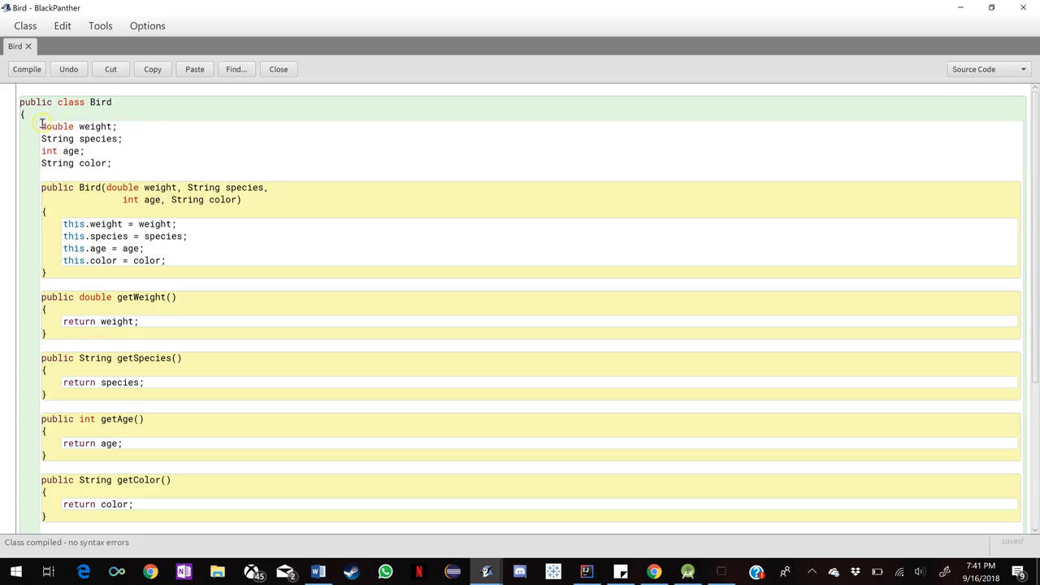
{"action": "left_click_drag", "start_coordinate": [41, 127], "coordinate": [117, 163]}
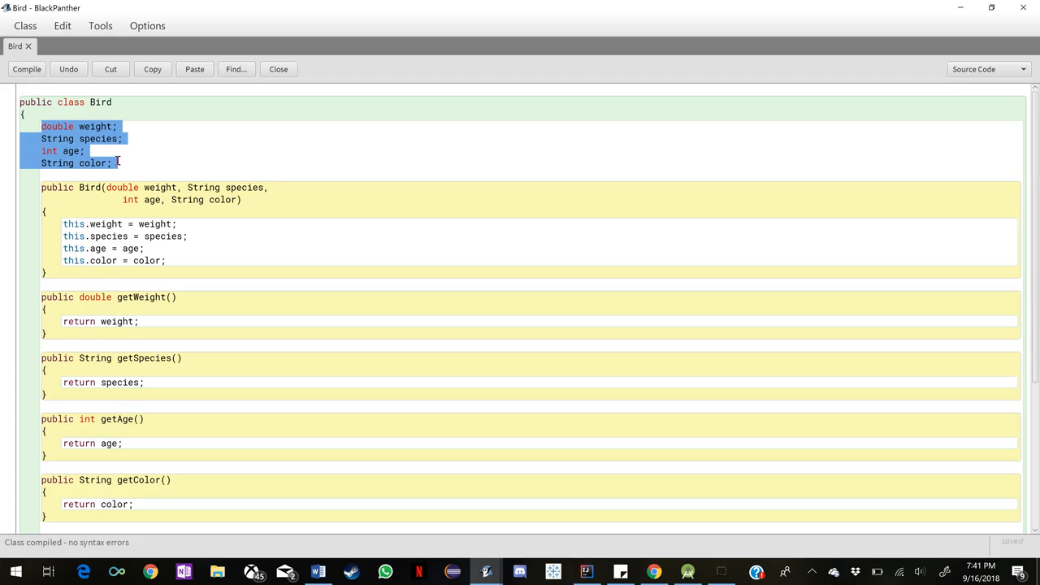
{"action": "left_click", "coordinate": [56, 151]}
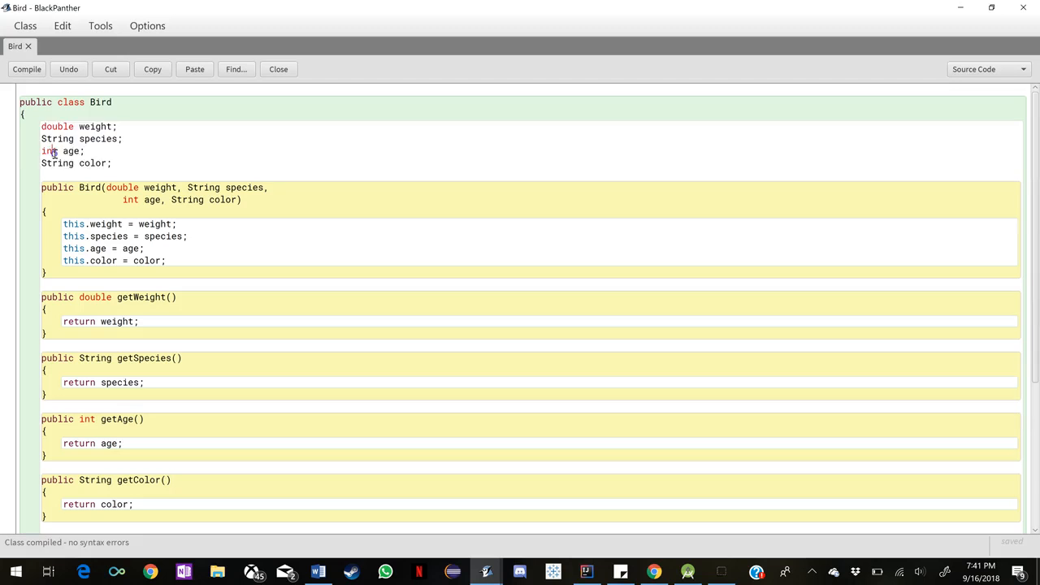
{"action": "mouse_move", "coordinate": [52, 187]}
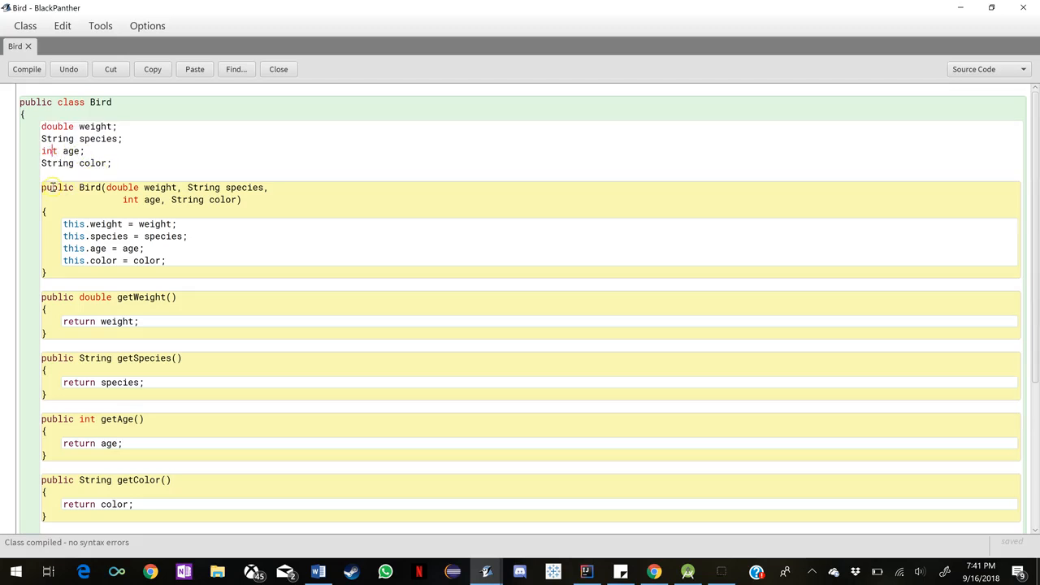
{"action": "left_click_drag", "start_coordinate": [41, 187], "coordinate": [179, 187]}
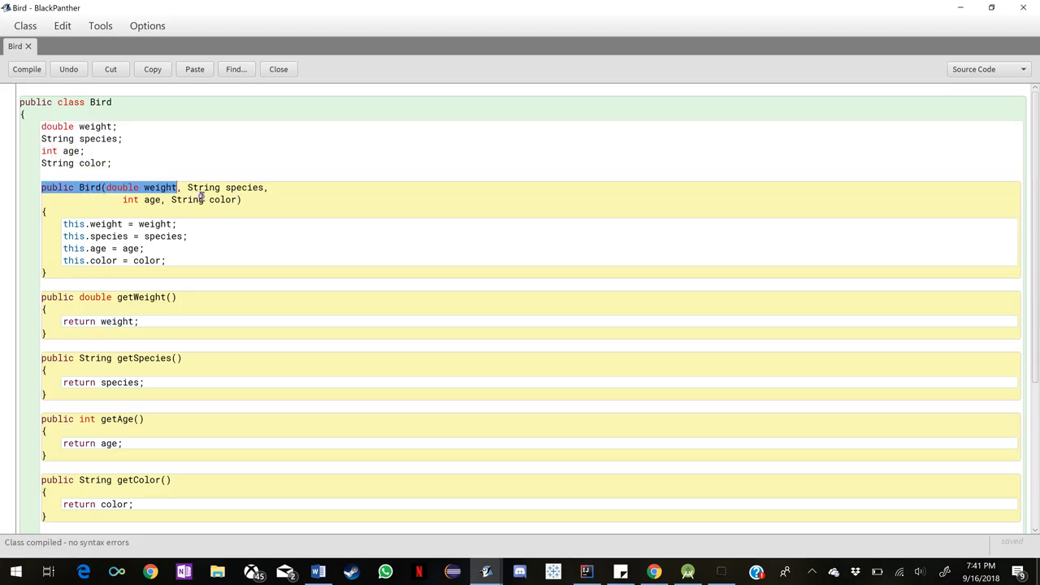
{"action": "left_click", "coordinate": [306, 227]}
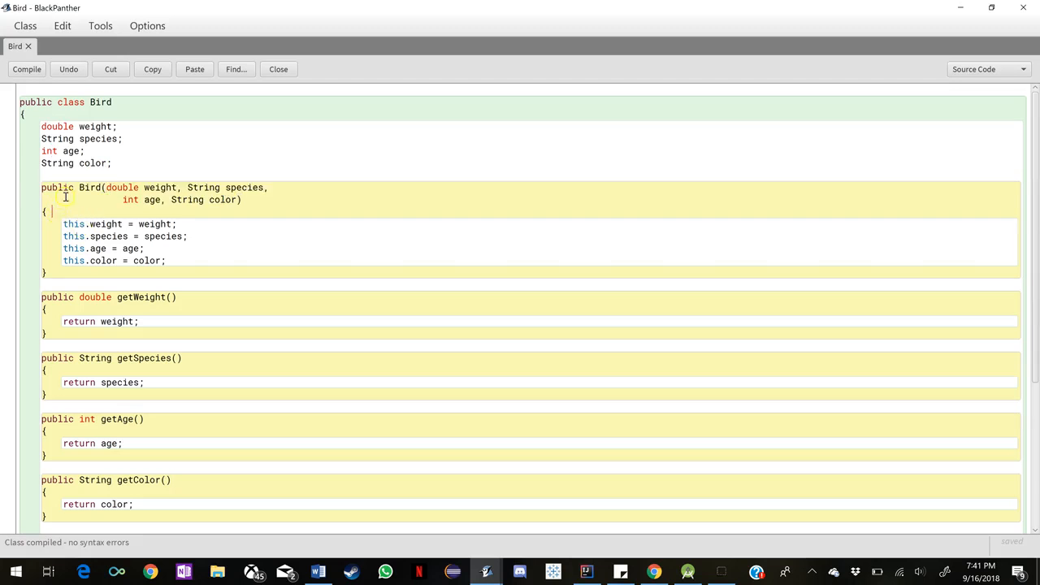
{"action": "mouse_move", "coordinate": [123, 224]}
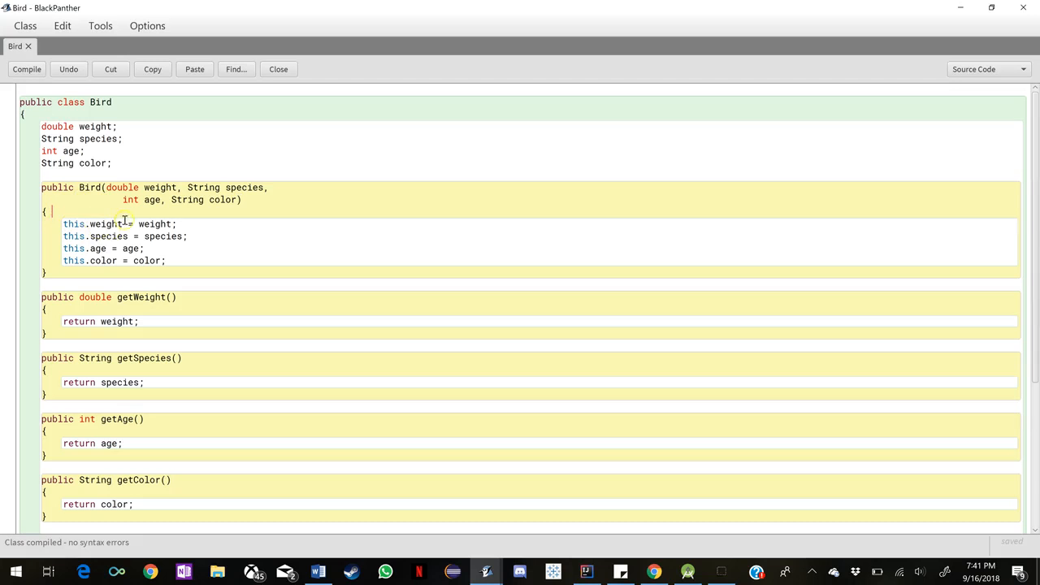
{"action": "scroll", "scroll_direction": "down", "scroll_amount": 3}
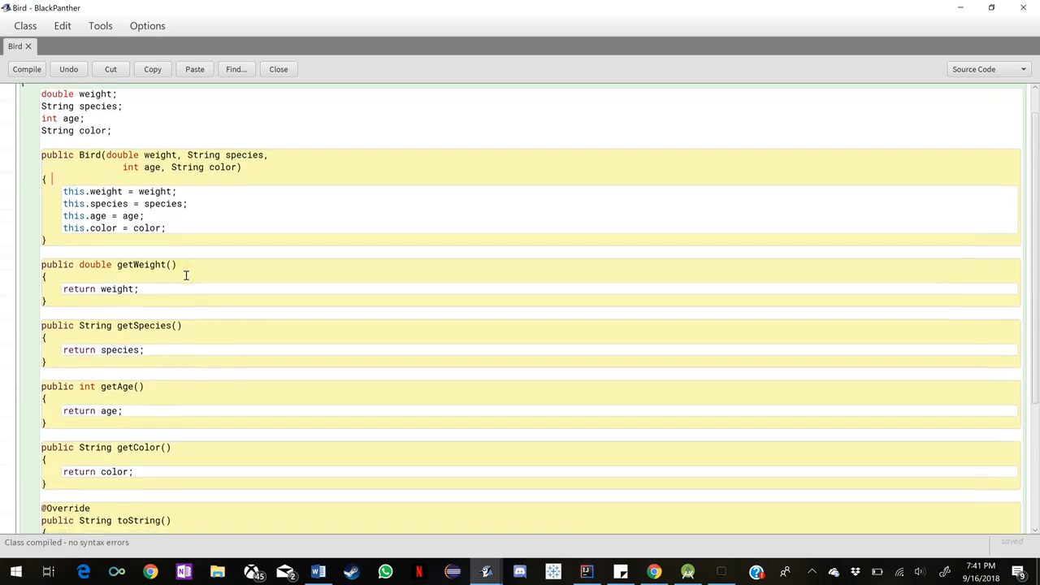
{"action": "scroll", "scroll_direction": "down", "scroll_amount": 3}
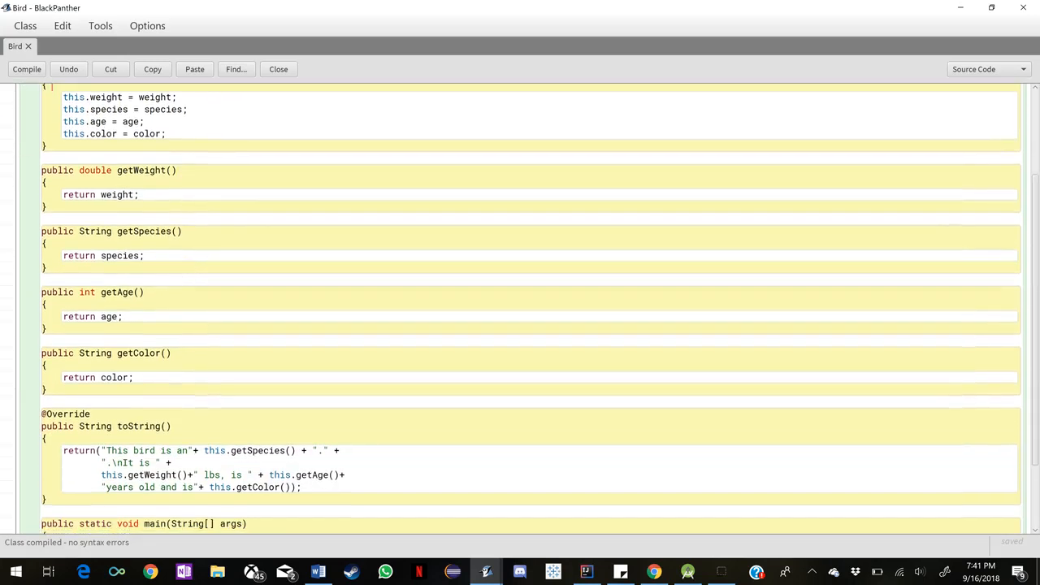
{"action": "scroll", "scroll_direction": "down", "scroll_amount": 3}
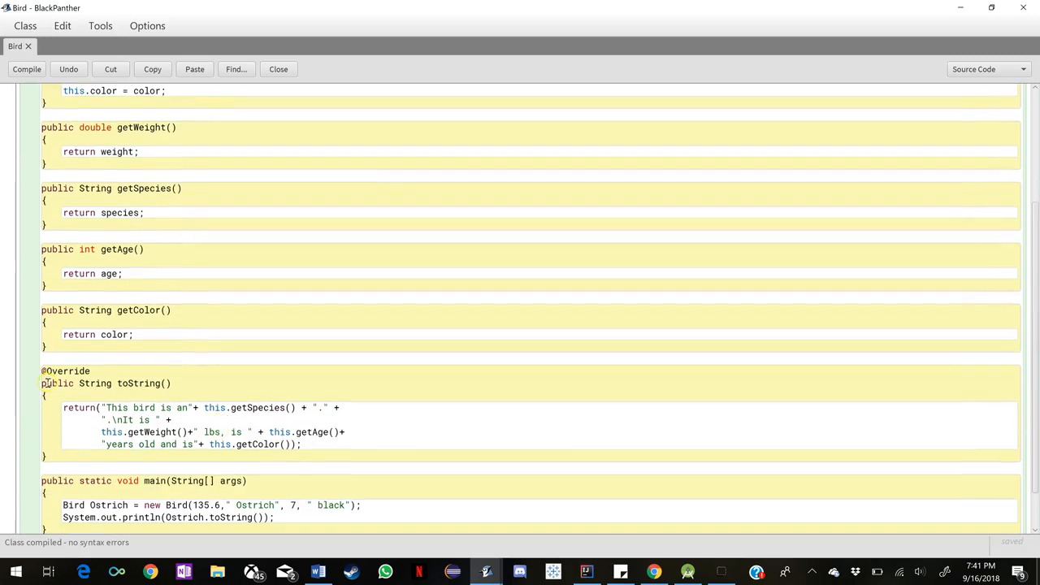
{"action": "scroll", "scroll_direction": "down", "scroll_amount": 3}
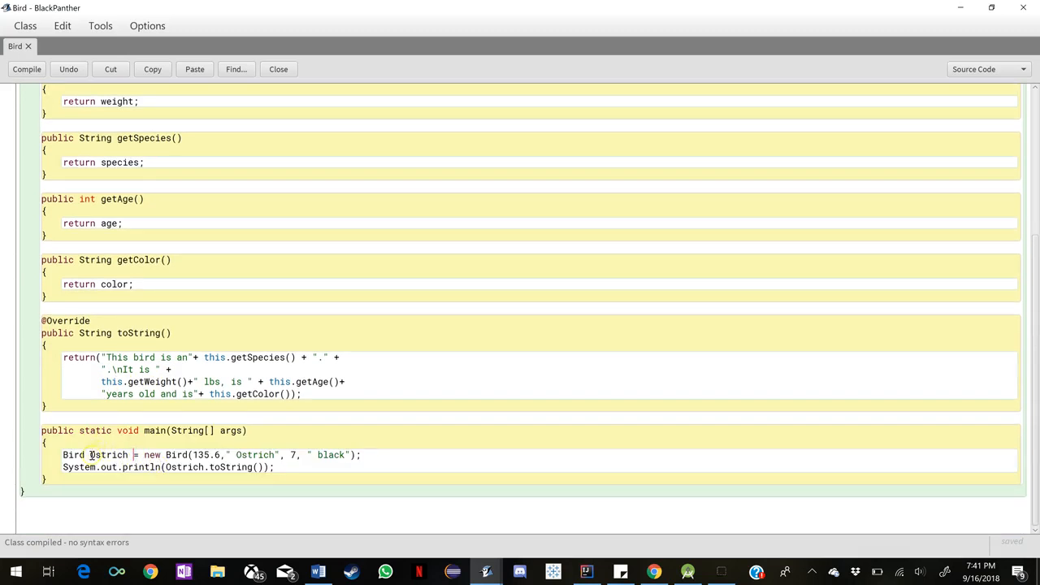
Step: Highlight the Bird type and the ostrich's age value 7 in main while explaining the Ostrich arguments
{"action": "double_click", "coordinate": [73, 455]}
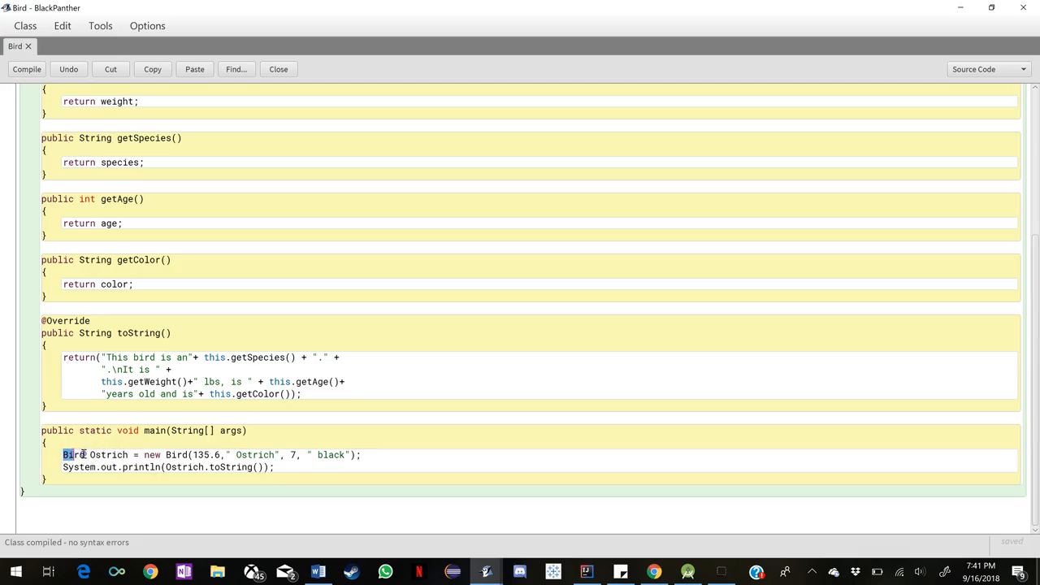
{"action": "left_click", "coordinate": [140, 456]}
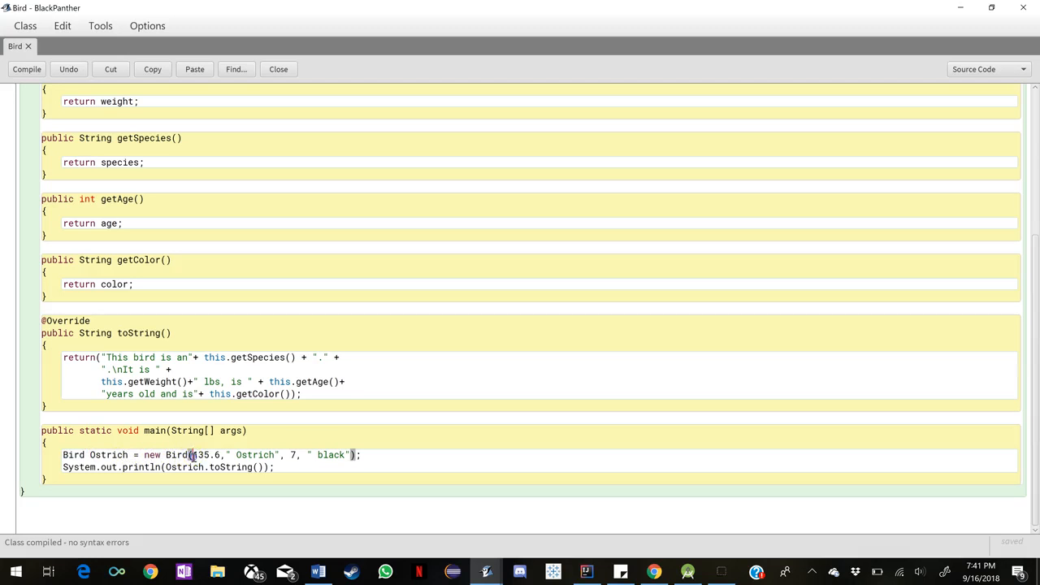
{"action": "double_click", "coordinate": [254, 455]}
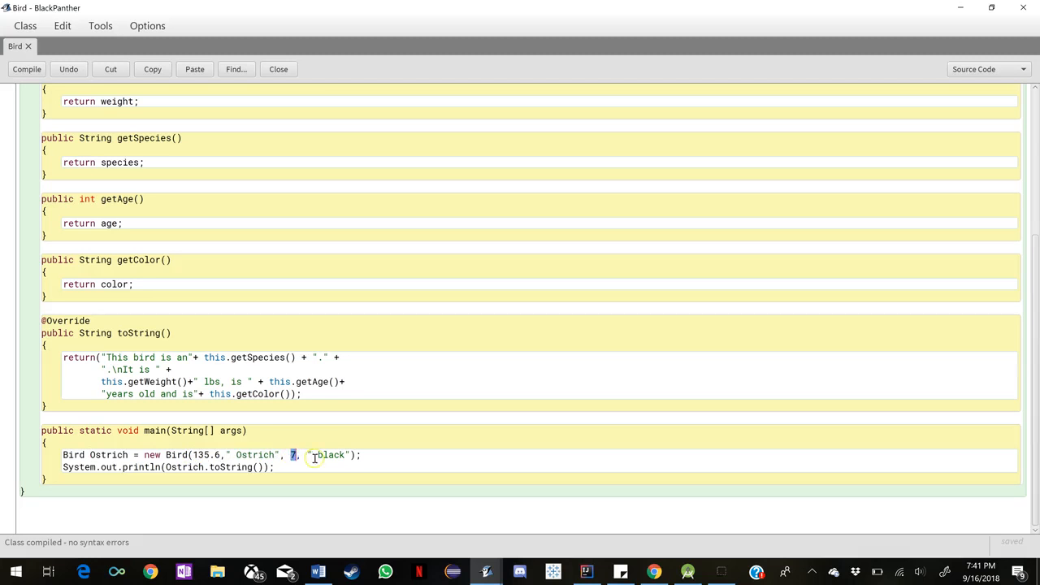
{"action": "scroll", "scroll_direction": "up", "scroll_amount": 3}
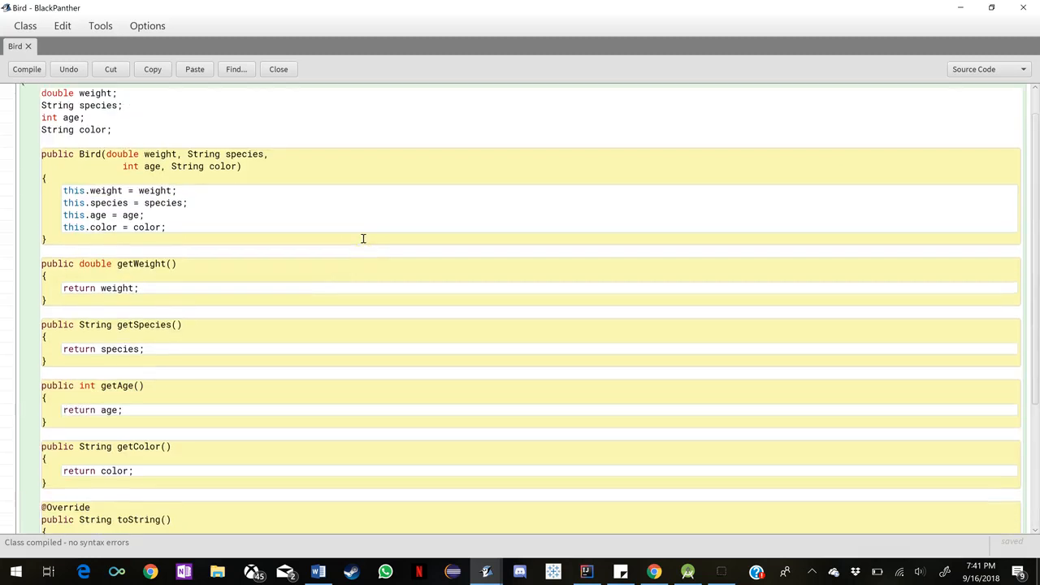
{"action": "scroll", "scroll_direction": "down", "scroll_amount": 3}
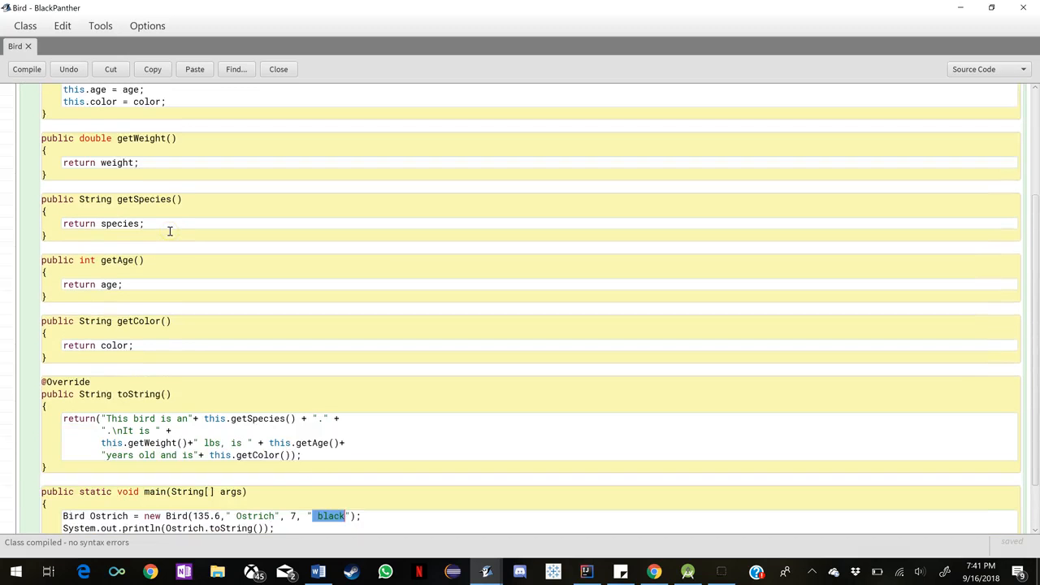
{"action": "scroll", "scroll_direction": "down", "scroll_amount": 3}
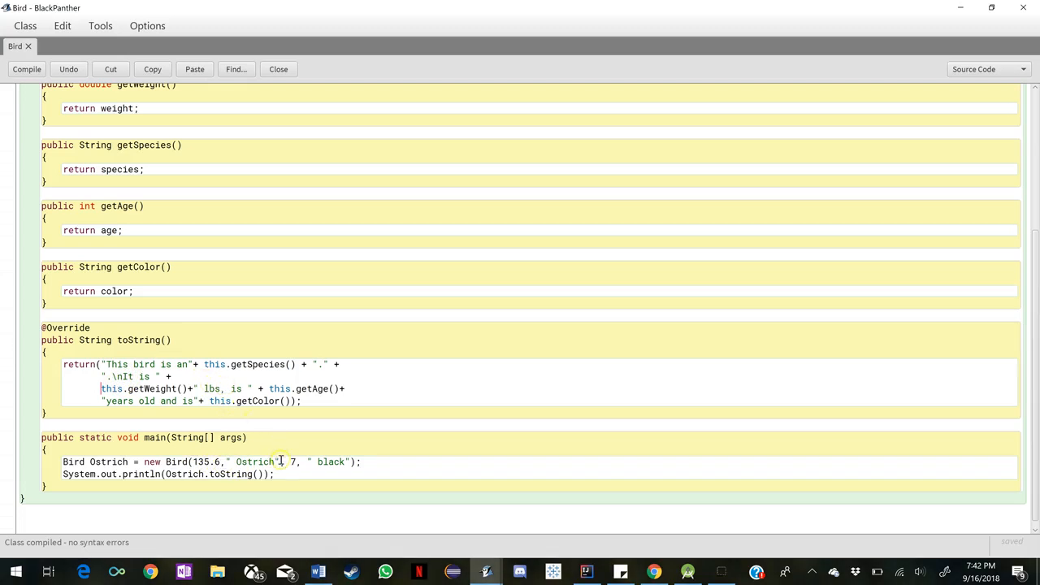
{"action": "mouse_move", "coordinate": [257, 421]}
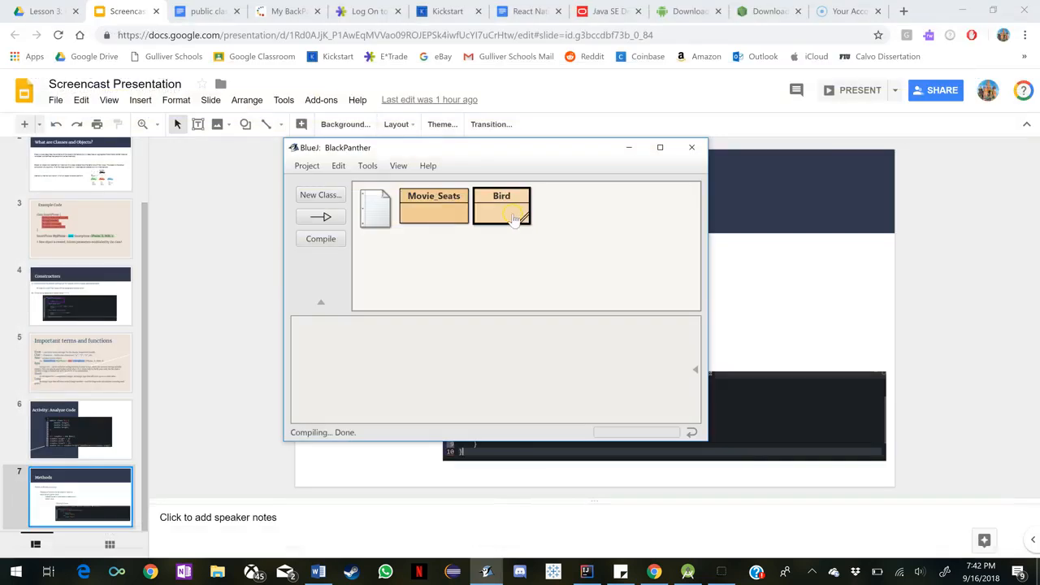
Step: Run Bird's void main(String[] args), view the printed ostrich weight, age and colour, close the terminal and start presenting Slides
{"action": "right_click", "coordinate": [500, 208]}
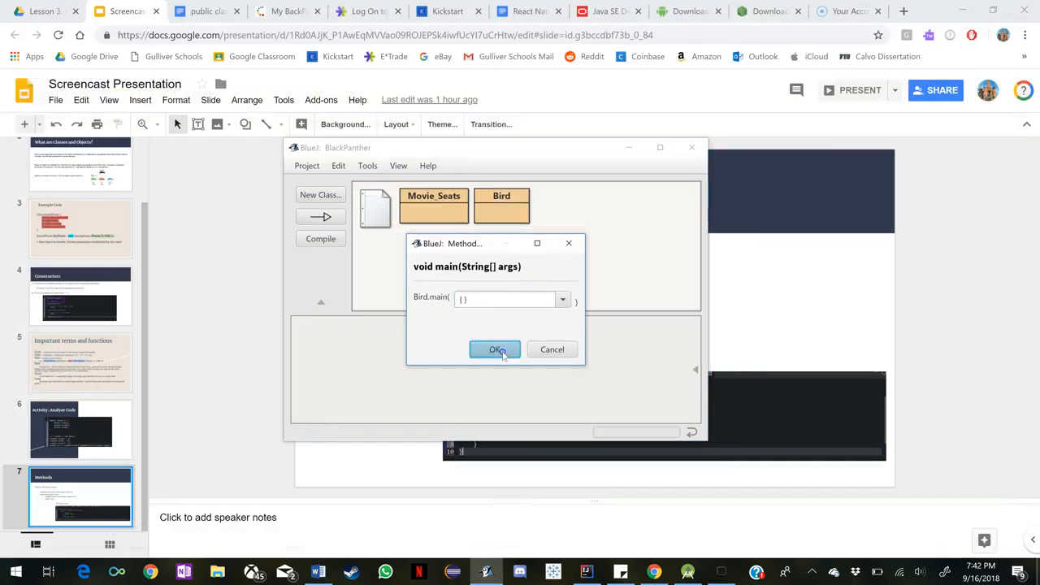
{"action": "left_click", "coordinate": [494, 348]}
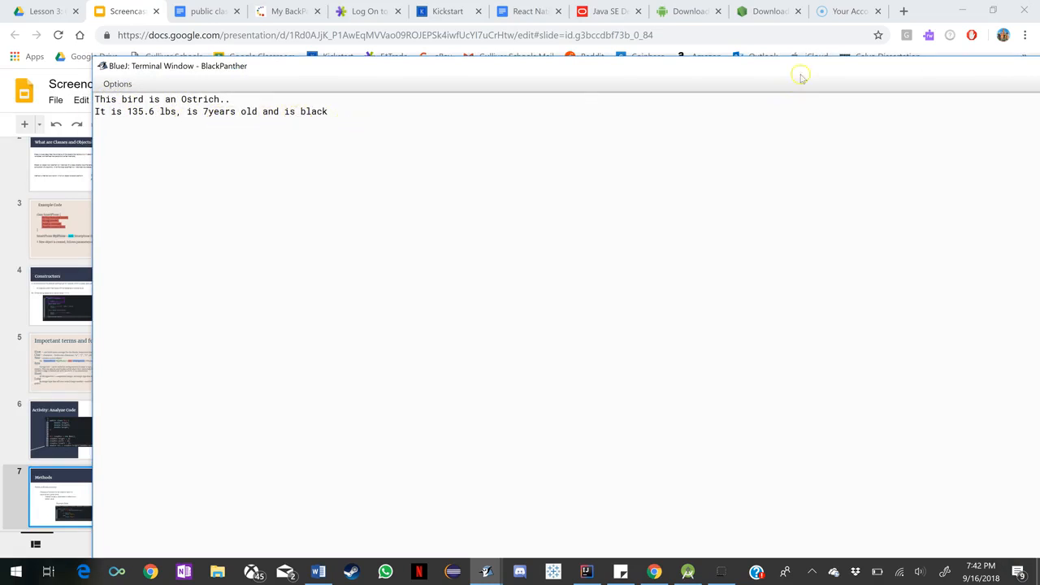
{"action": "left_click", "coordinate": [884, 65]}
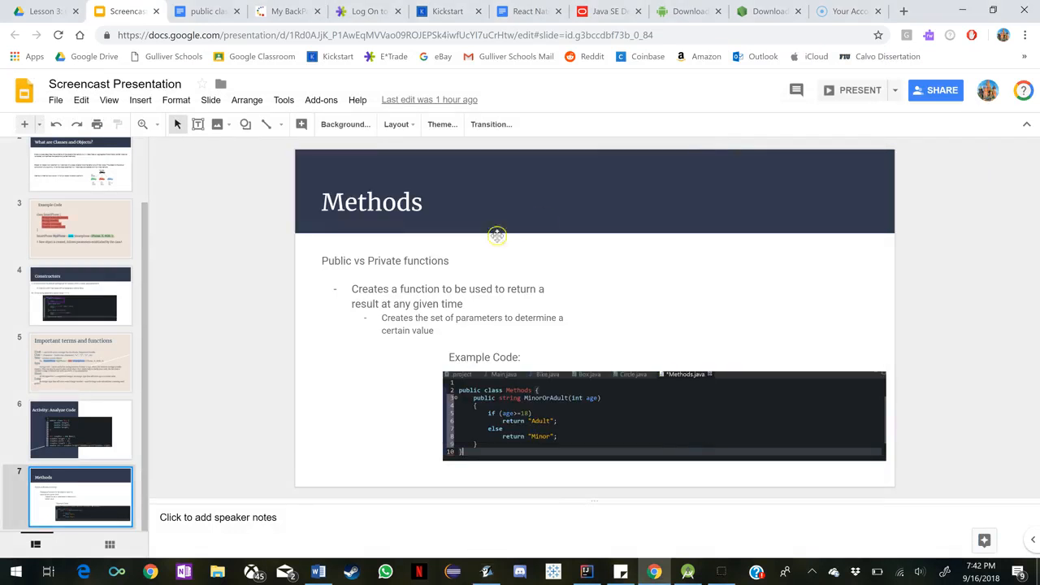
{"action": "left_click", "coordinate": [860, 91]}
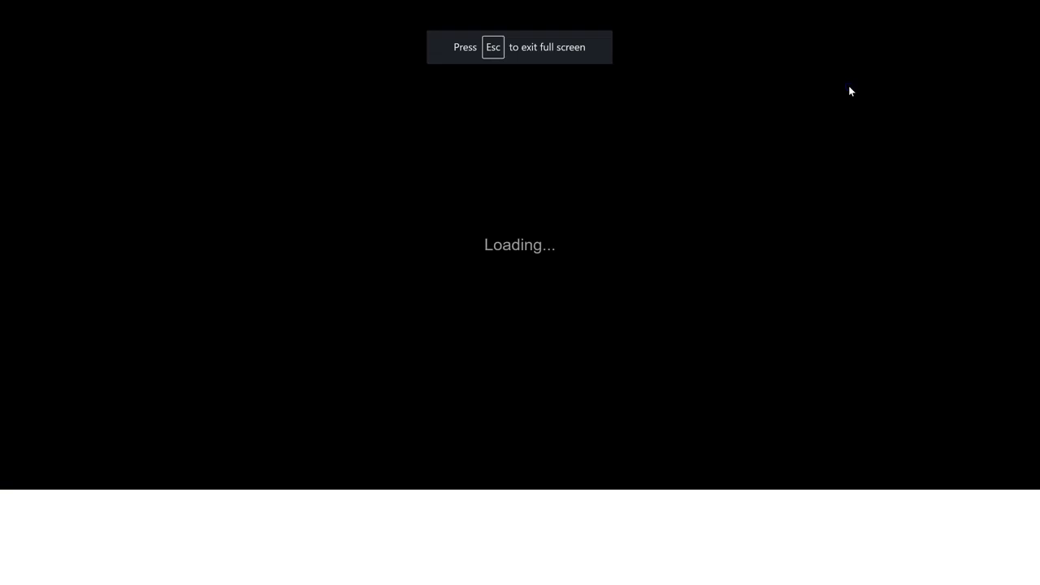